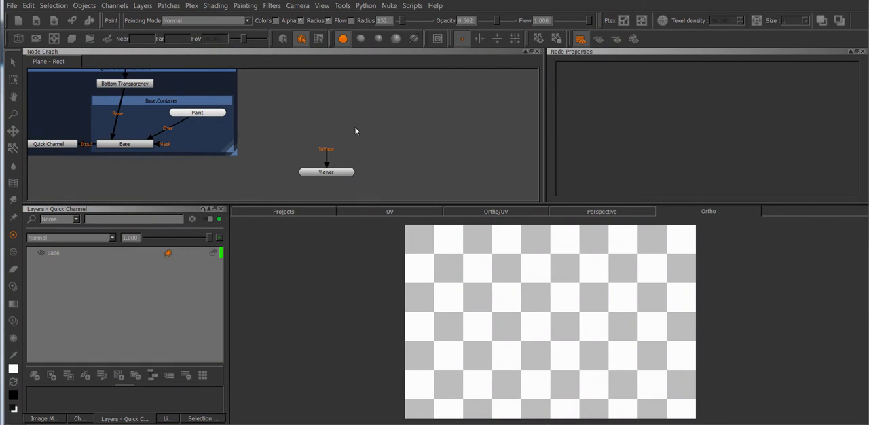
pyautogui.moveTo(314, 124)
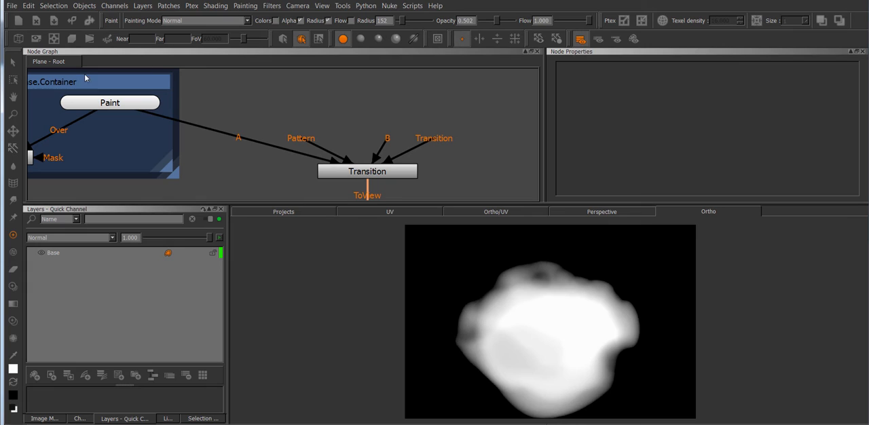
pyautogui.moveTo(398, 136)
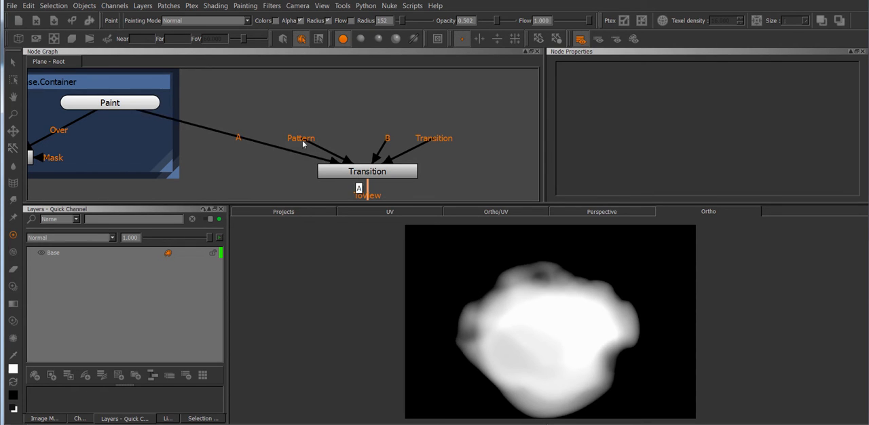
# Adjust the Transition node's Contrast B back and forth, settling near 2.6 for softer edges
pyautogui.click(367, 171)
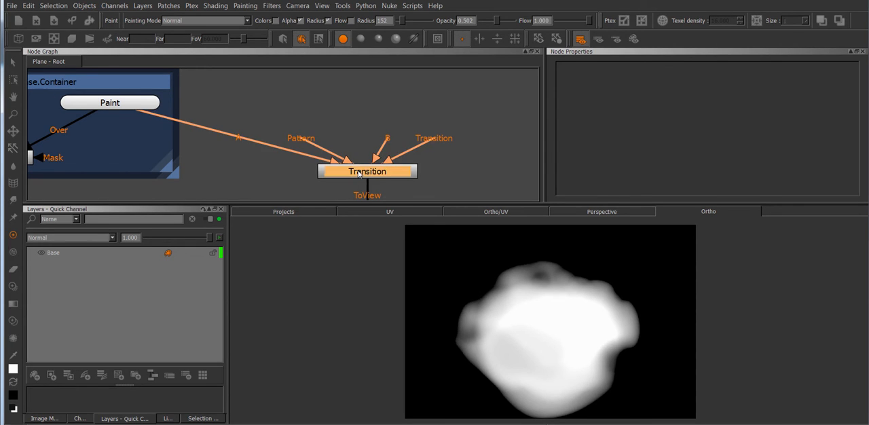
pyautogui.click(367, 171)
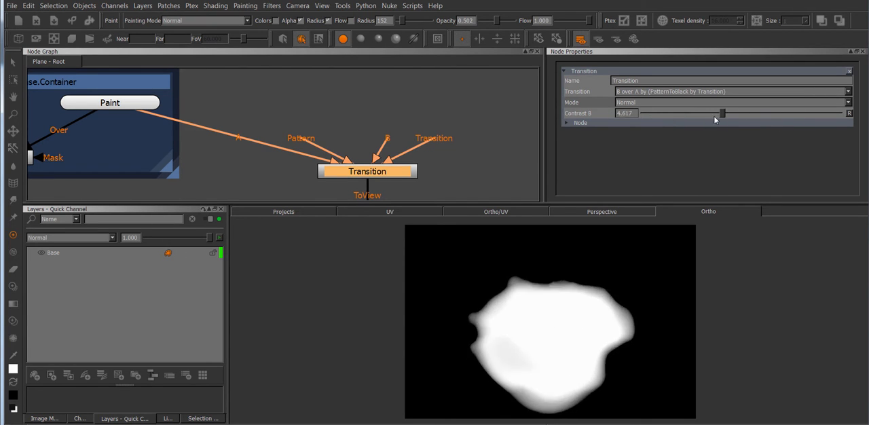
pyautogui.moveTo(723, 113); pyautogui.dragTo(702, 113)
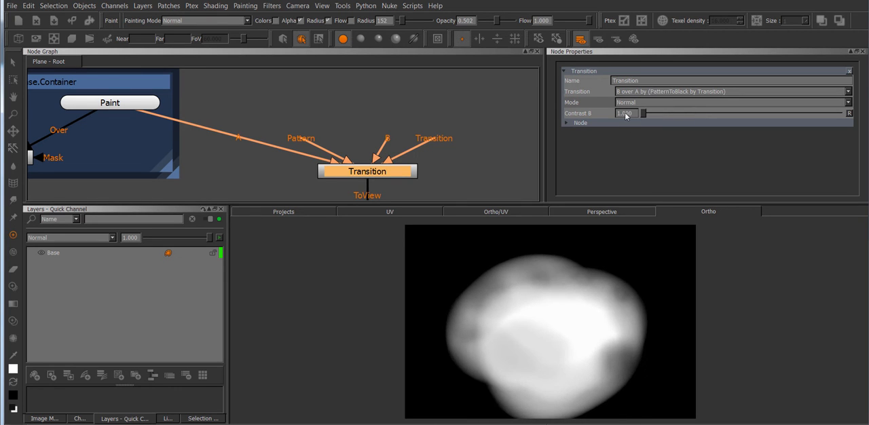
pyautogui.moveTo(644, 113); pyautogui.dragTo(683, 114)
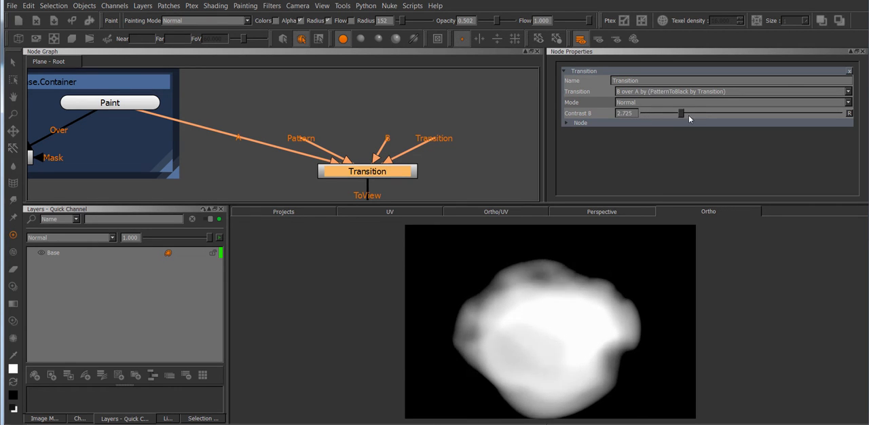
pyautogui.moveTo(683, 112); pyautogui.dragTo(690, 113)
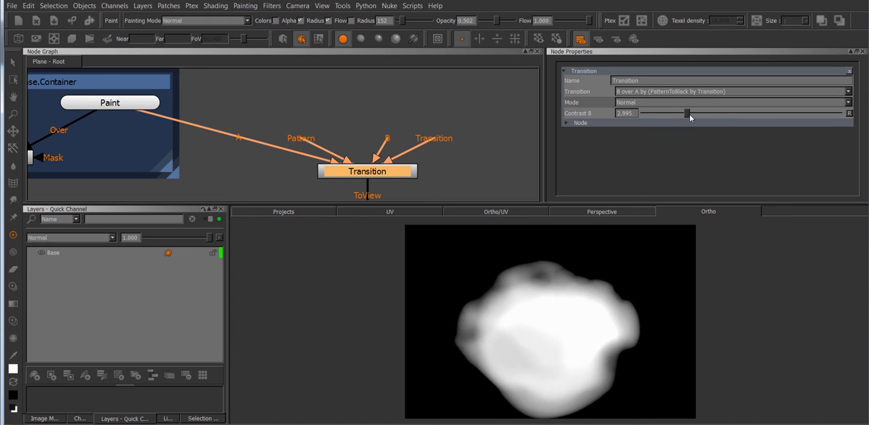
pyautogui.moveTo(689, 113); pyautogui.dragTo(680, 113)
pyautogui.write('cl')
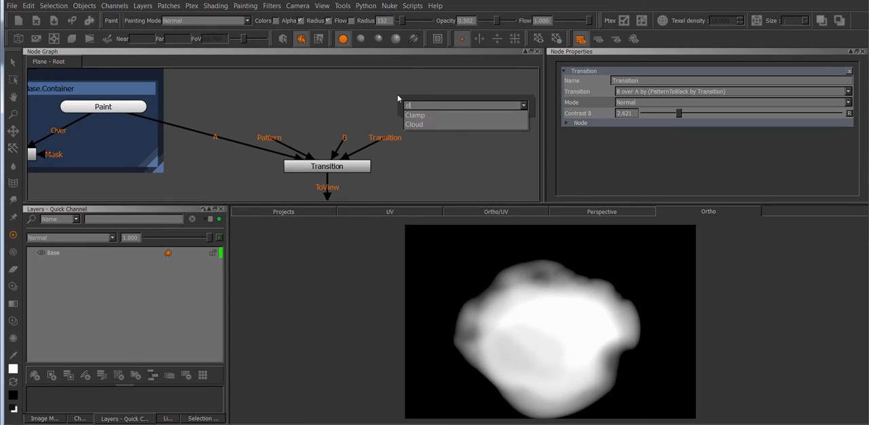
# Add a Cloud pattern node and shrink its Size to 0.320
pyautogui.click(415, 124)
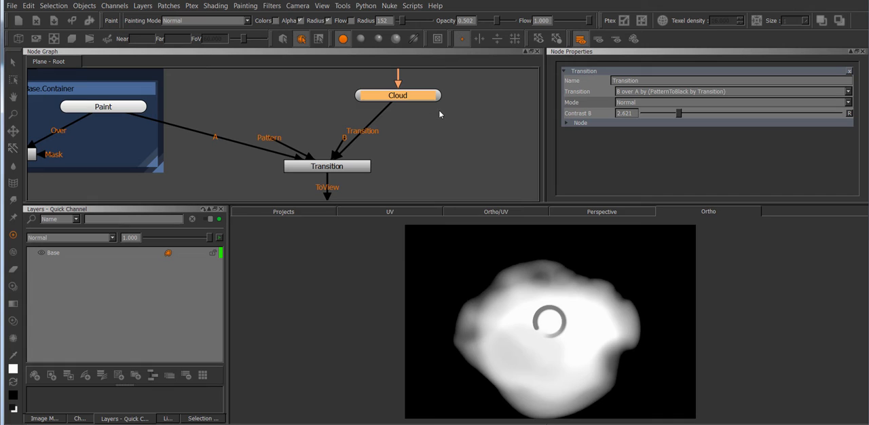
pyautogui.click(398, 95)
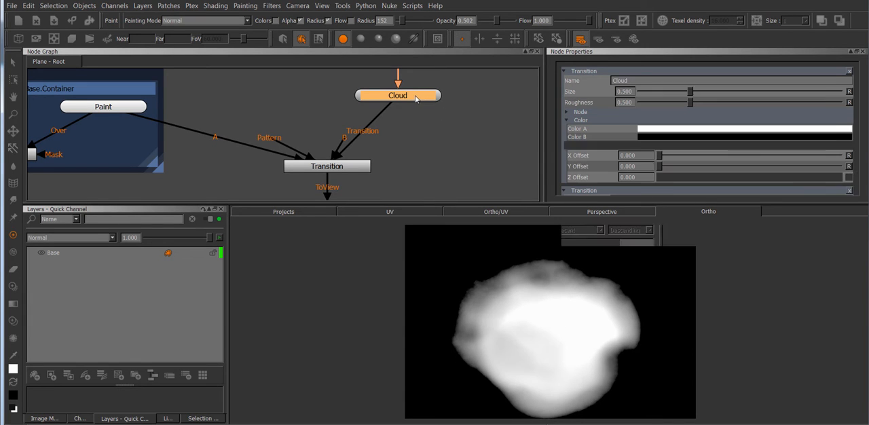
pyautogui.moveTo(690, 91); pyautogui.dragTo(669, 91)
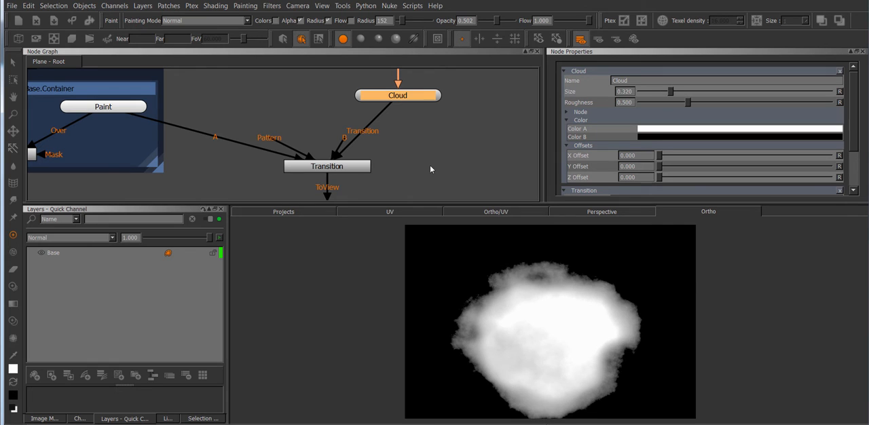
# Set the Transition node's Contrast B to about 2.180
pyautogui.click(326, 167)
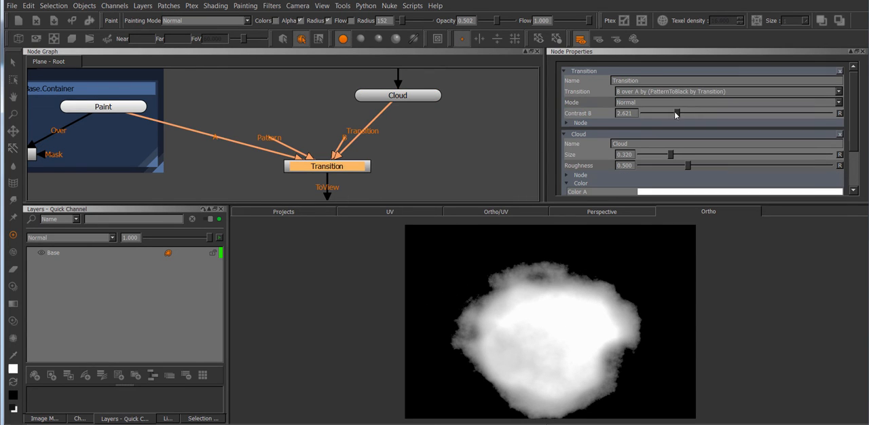
pyautogui.moveTo(677, 113); pyautogui.dragTo(657, 113)
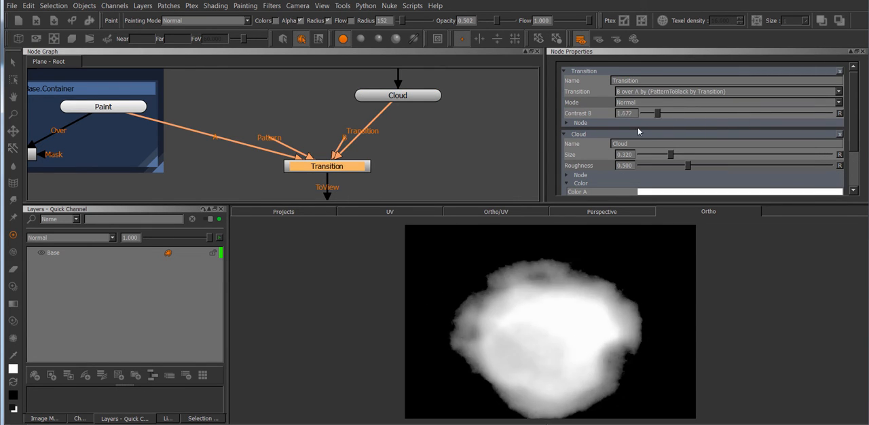
pyautogui.moveTo(658, 113); pyautogui.dragTo(655, 112)
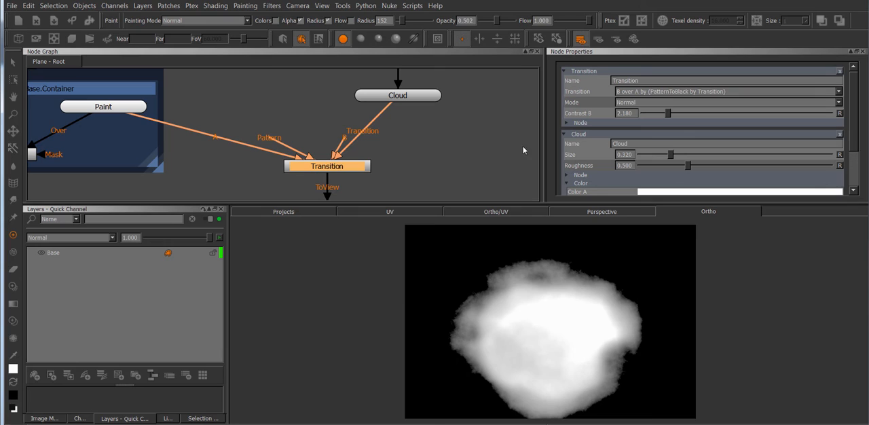
pyautogui.moveTo(496, 147)
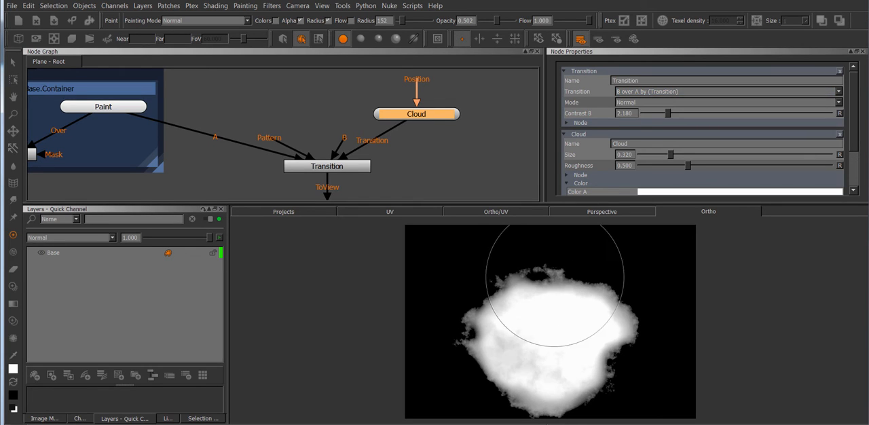
# Switch Transition to 'B over A by (Pattern)' and shrink the Cellular node Size to 0.208
pyautogui.click(727, 91)
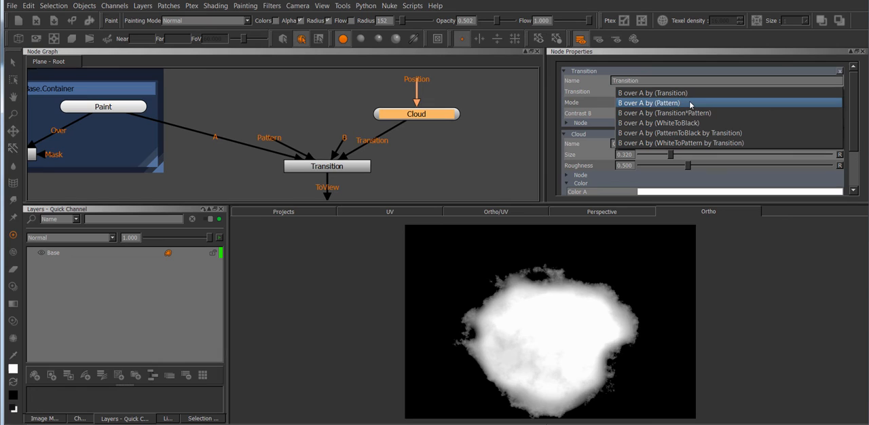
pyautogui.click(648, 103)
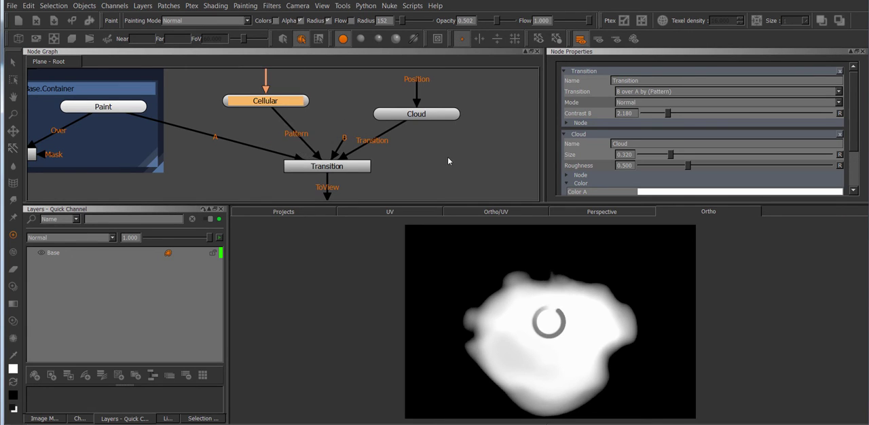
pyautogui.click(266, 100)
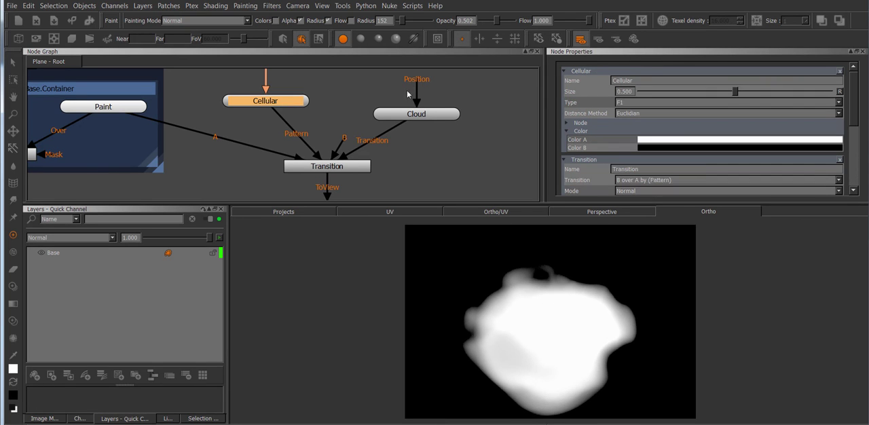
pyautogui.moveTo(734, 91); pyautogui.dragTo(677, 91)
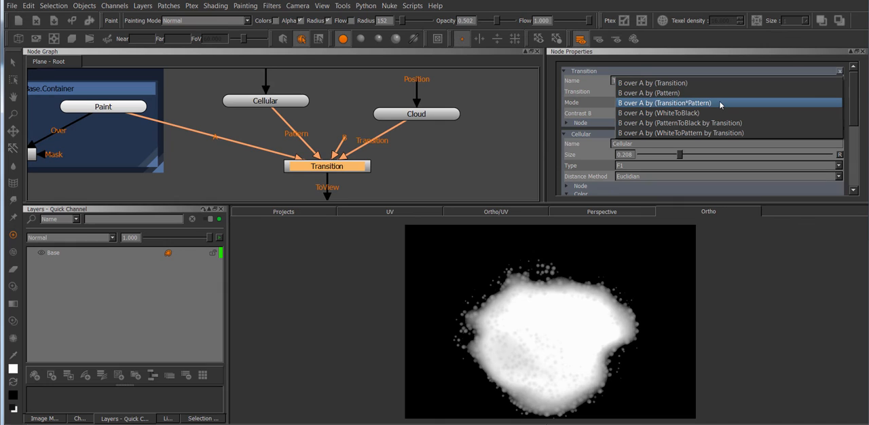
# Set Transition to 'B over A by (Transition*Pattern)' and shrink the Cloud Size toward 0.043
pyautogui.click(665, 103)
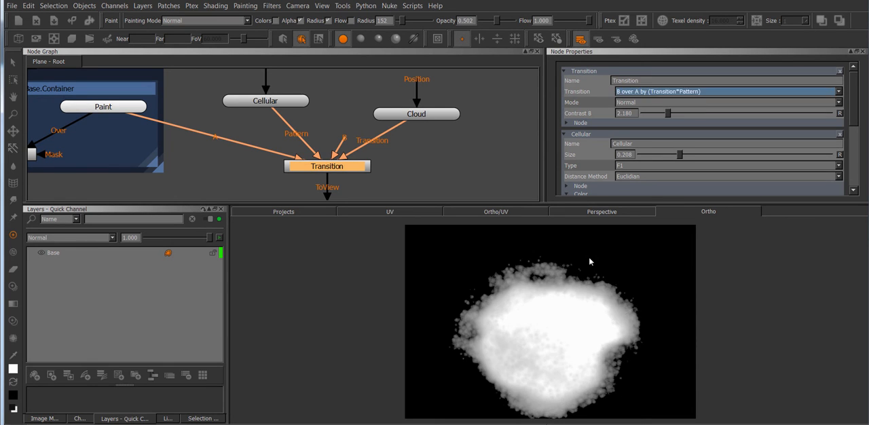
pyautogui.click(416, 113)
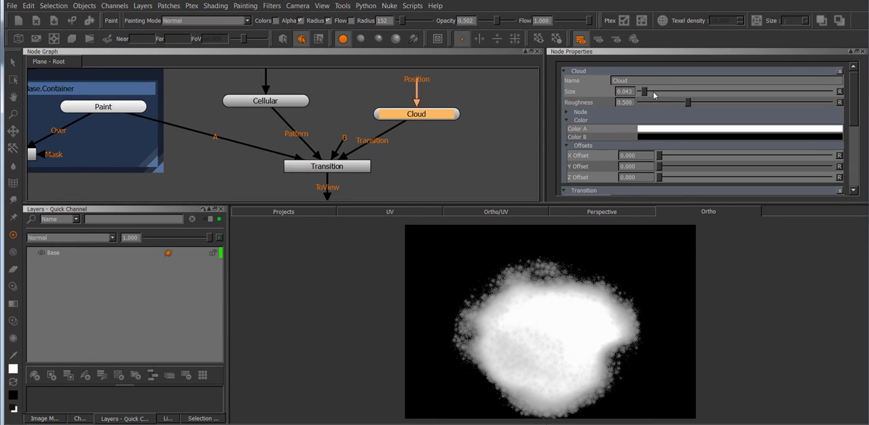
pyautogui.click(265, 101)
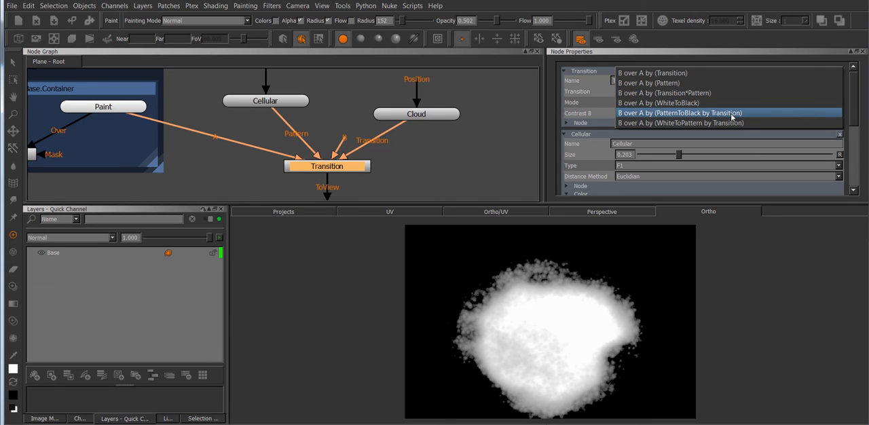
pyautogui.moveTo(674, 123)
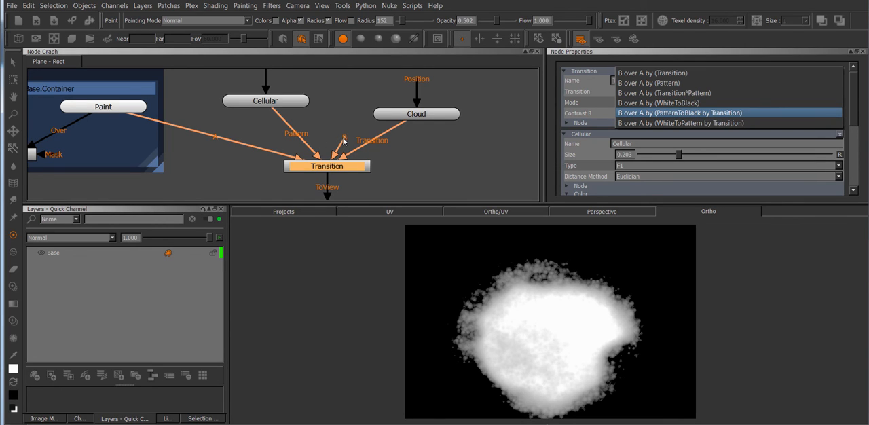
pyautogui.moveTo(633, 112)
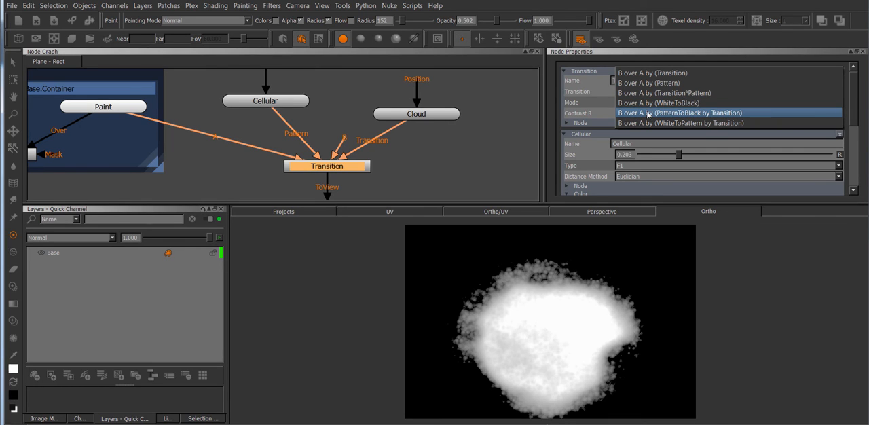
pyautogui.moveTo(657, 115)
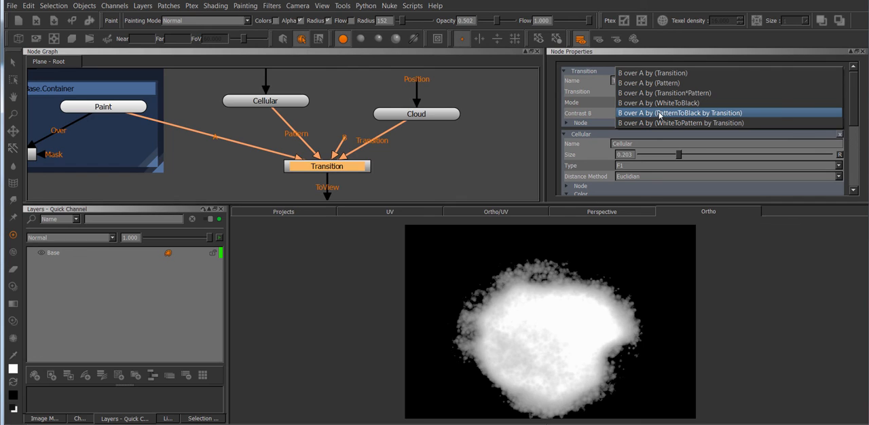
pyautogui.moveTo(302, 124)
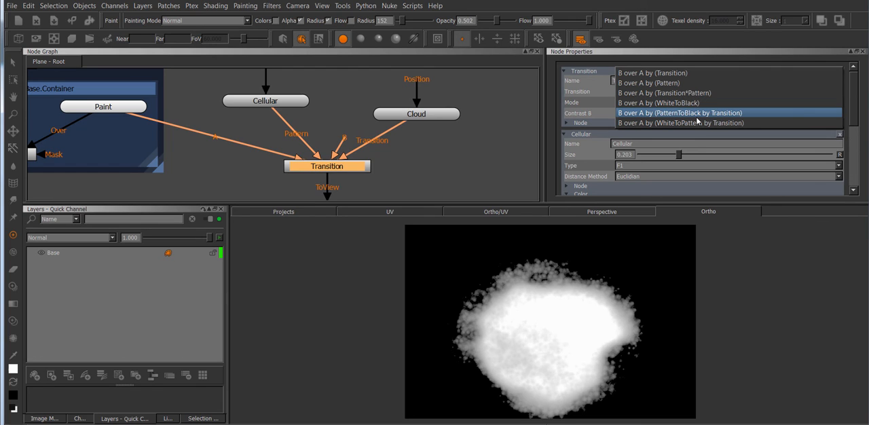
pyautogui.moveTo(696, 122)
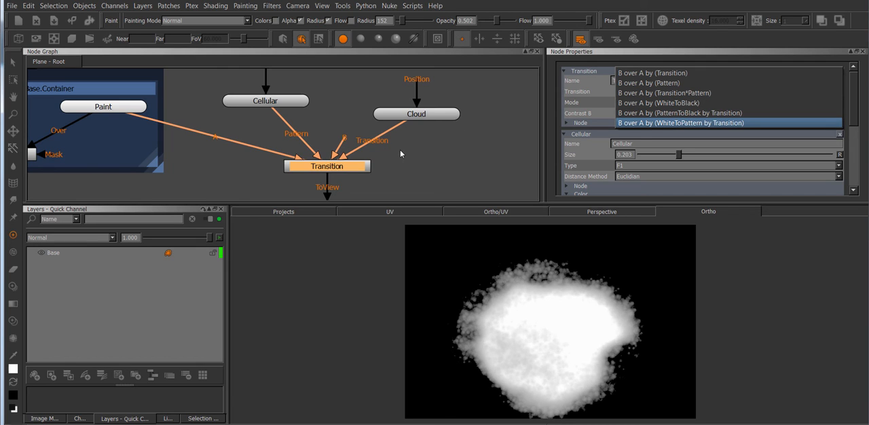
# Choose a 'B over A by (Transition)' type in the Transition dropdown
pyautogui.click(663, 82)
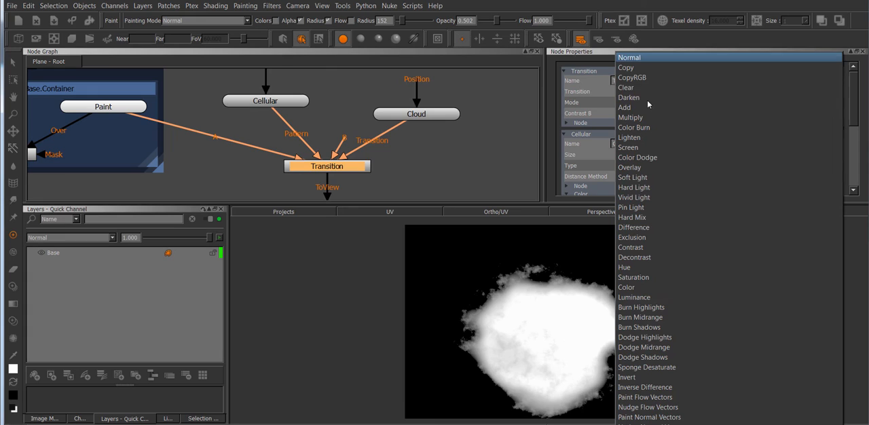
# Try Normal and then Hard Mix as the Transition node's blend mode
pyautogui.click(629, 57)
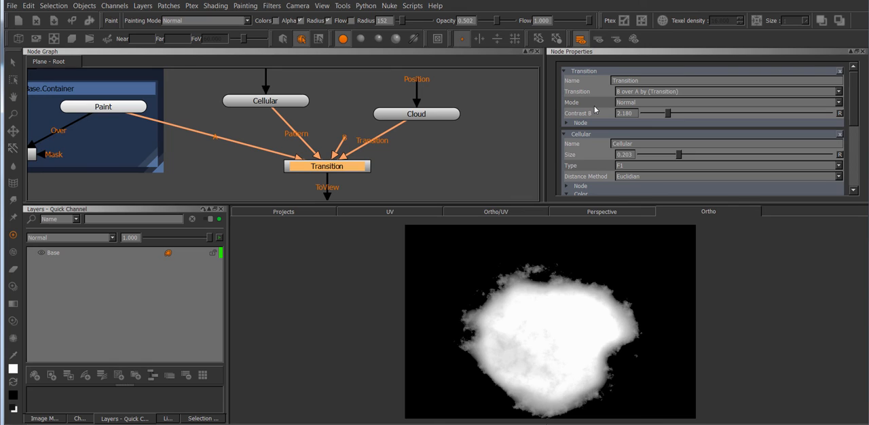
pyautogui.moveTo(588, 211)
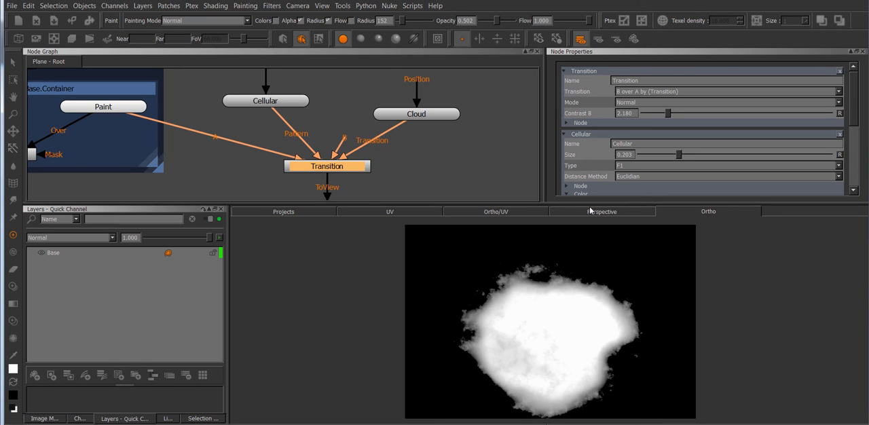
pyautogui.moveTo(706, 96)
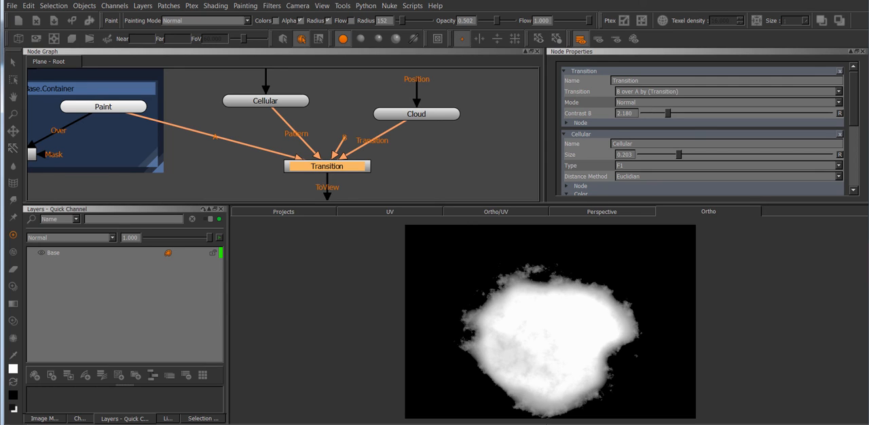
pyautogui.click(726, 102)
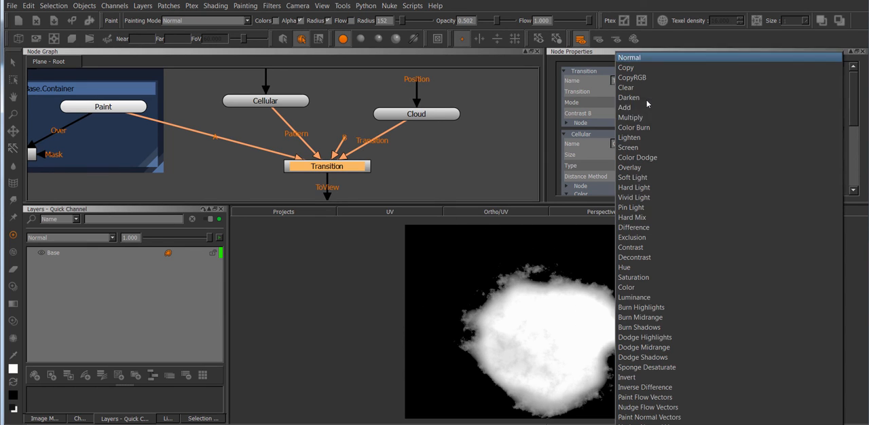
pyautogui.click(630, 57)
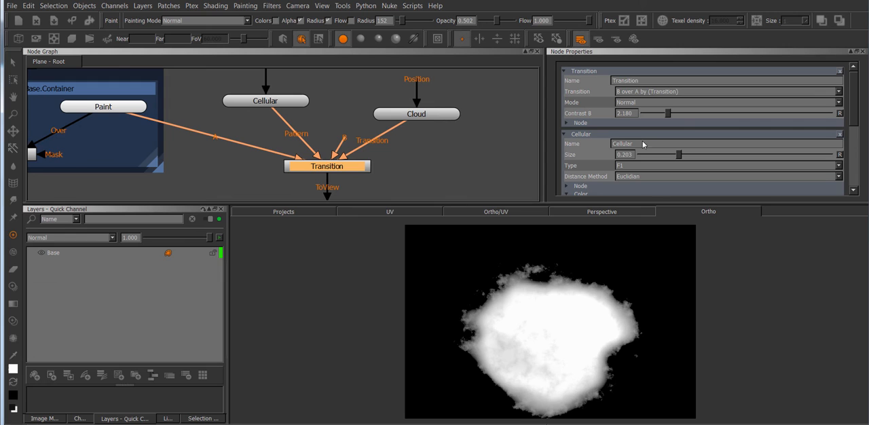
pyautogui.click(726, 102)
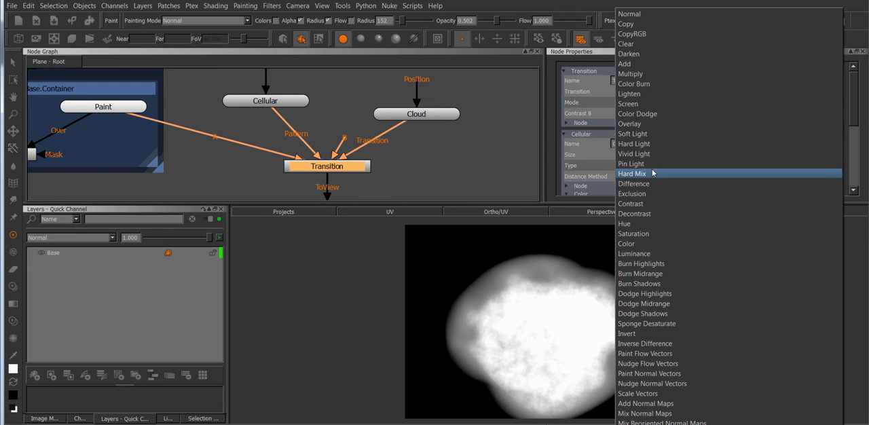
pyautogui.click(628, 104)
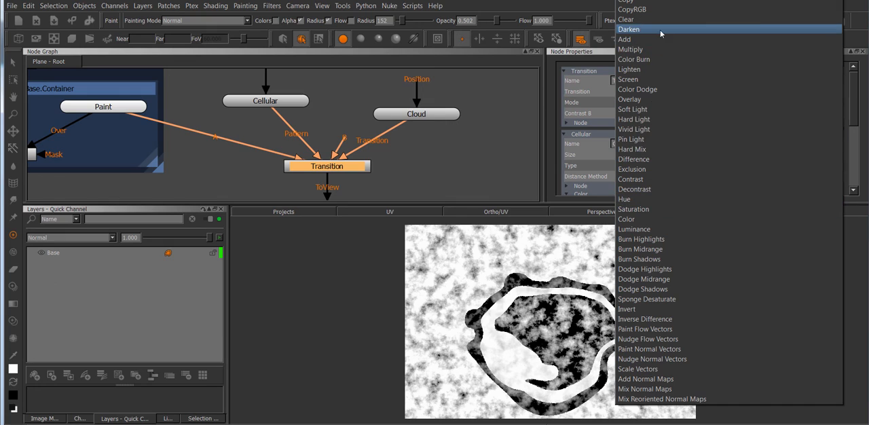
pyautogui.click(634, 149)
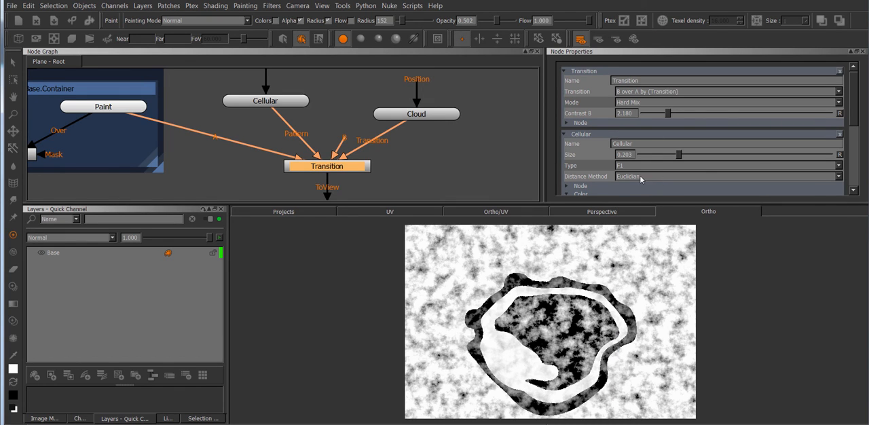
# Try Copy, Multiply and Contrast blend modes on the Transition node
pyautogui.click(726, 102)
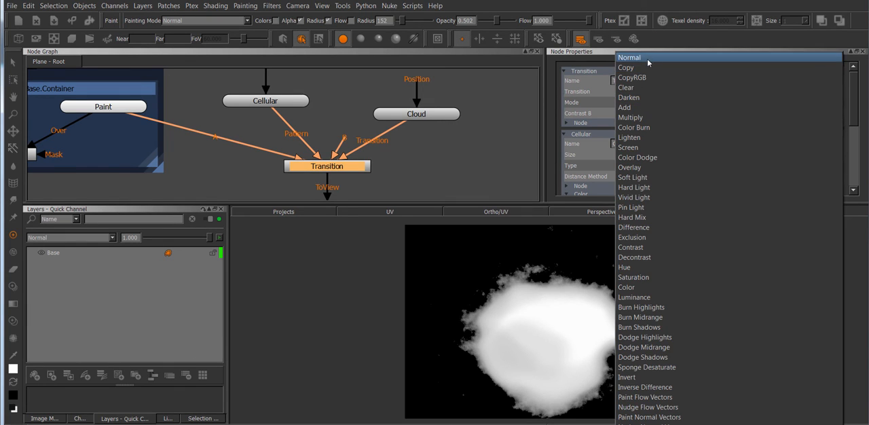
pyautogui.click(629, 97)
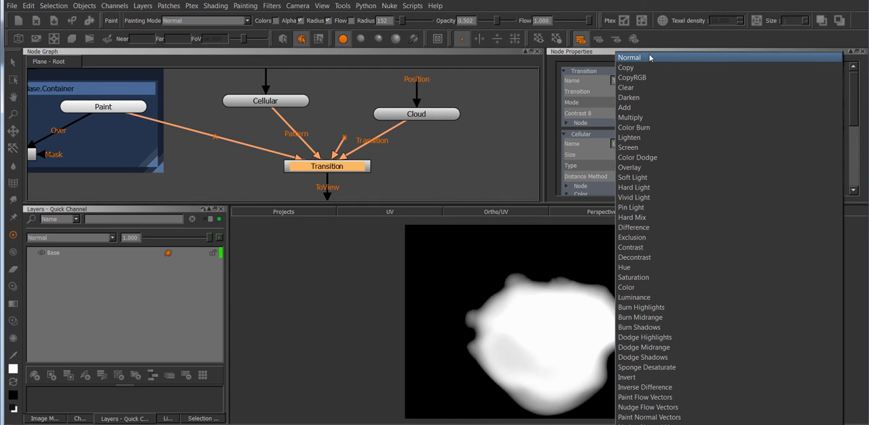
pyautogui.click(626, 67)
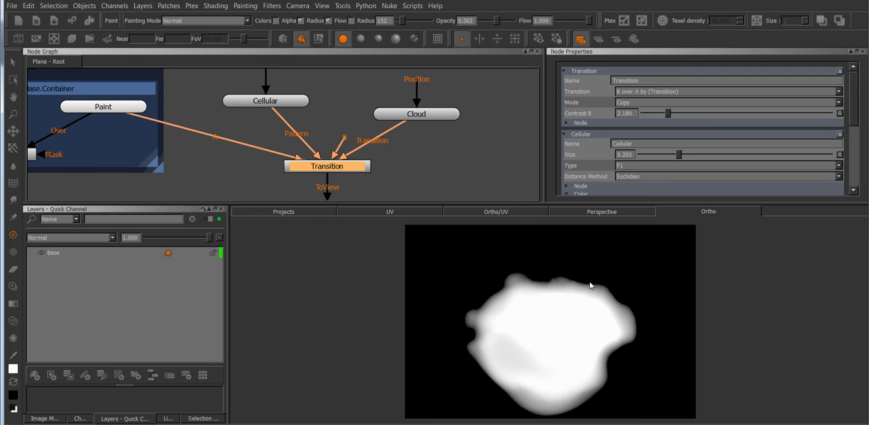
pyautogui.click(726, 102)
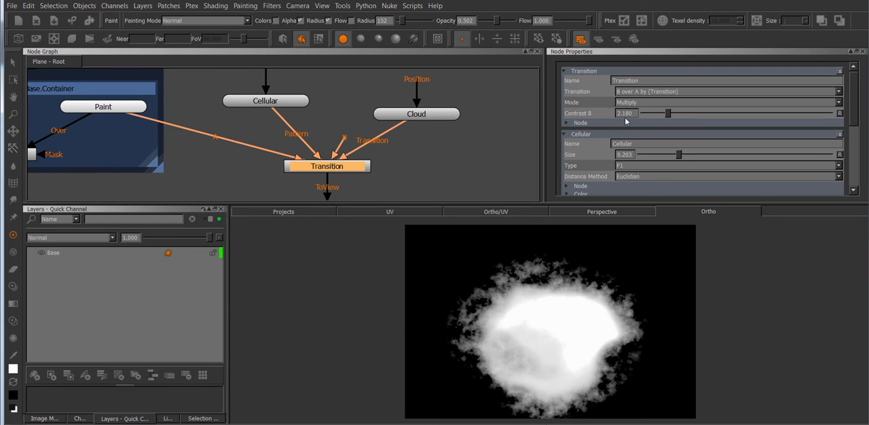
pyautogui.click(726, 102)
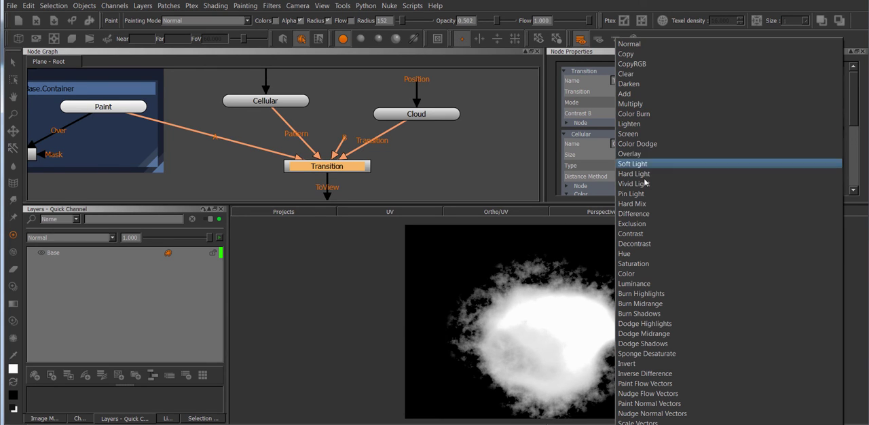
pyautogui.moveTo(647, 233)
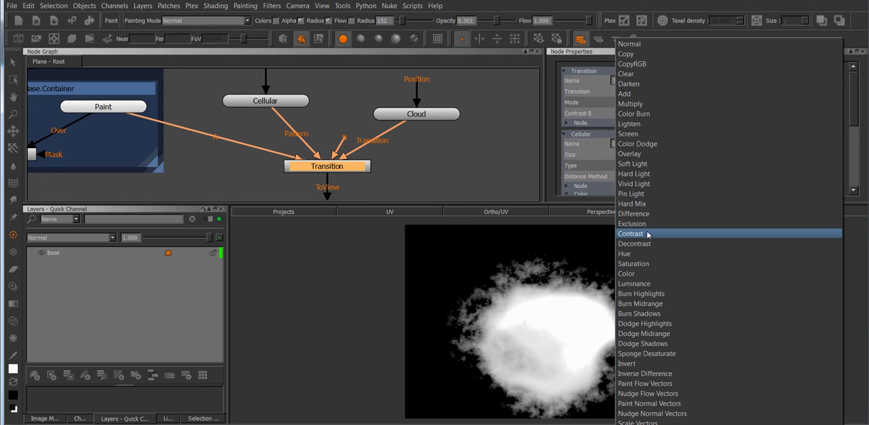
pyautogui.click(631, 233)
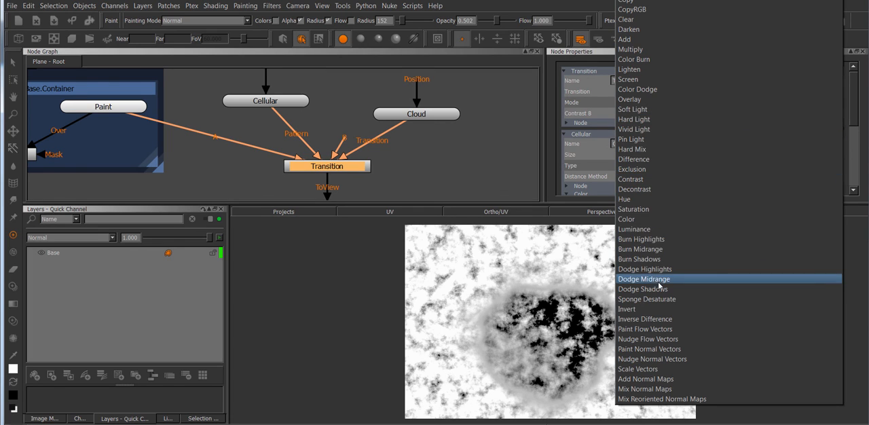
pyautogui.moveTo(654, 113)
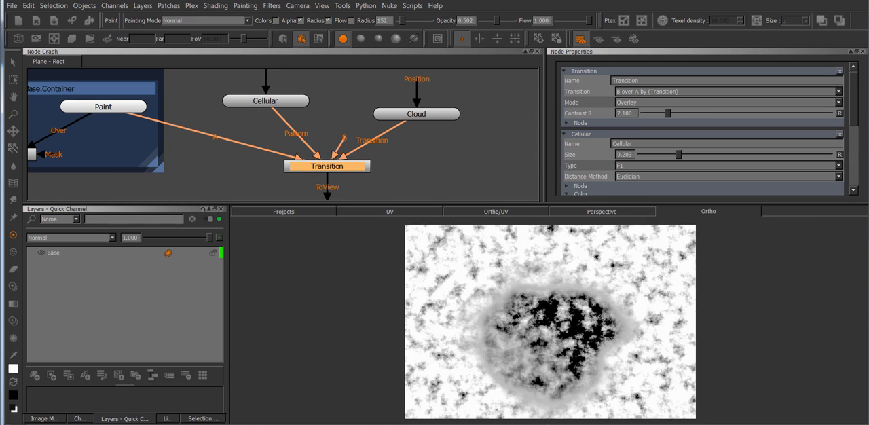
# Reduce the Cloud node's Size to 0.229, then select the Paint node
pyautogui.click(417, 113)
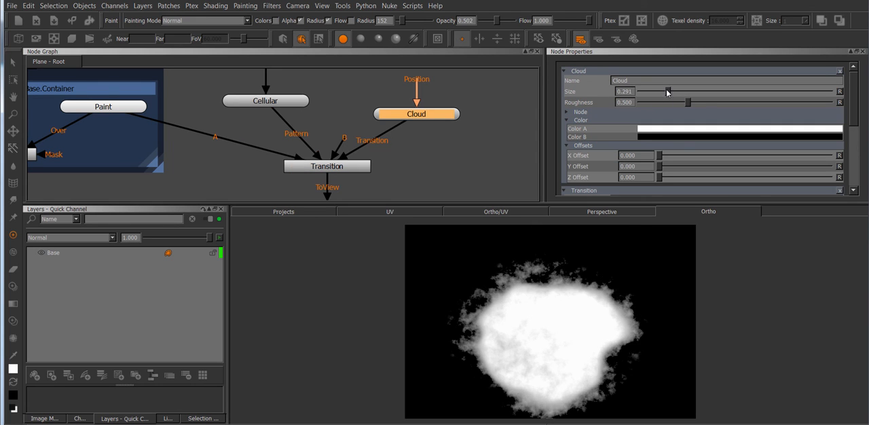
pyautogui.moveTo(669, 91); pyautogui.dragTo(662, 91)
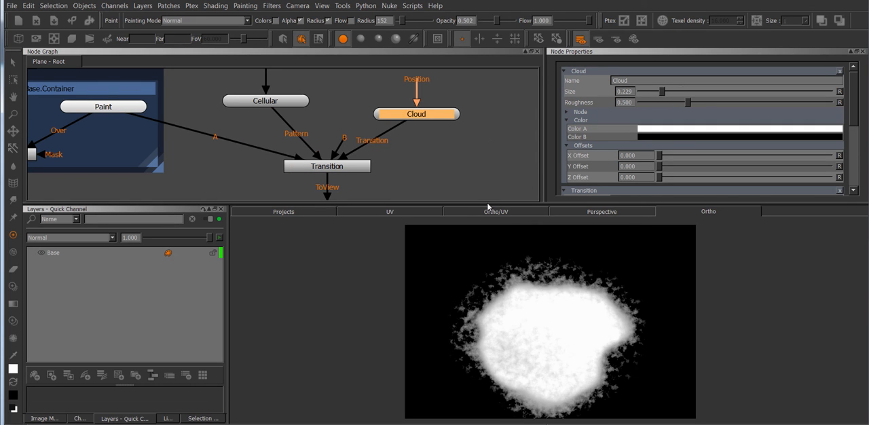
pyautogui.click(327, 166)
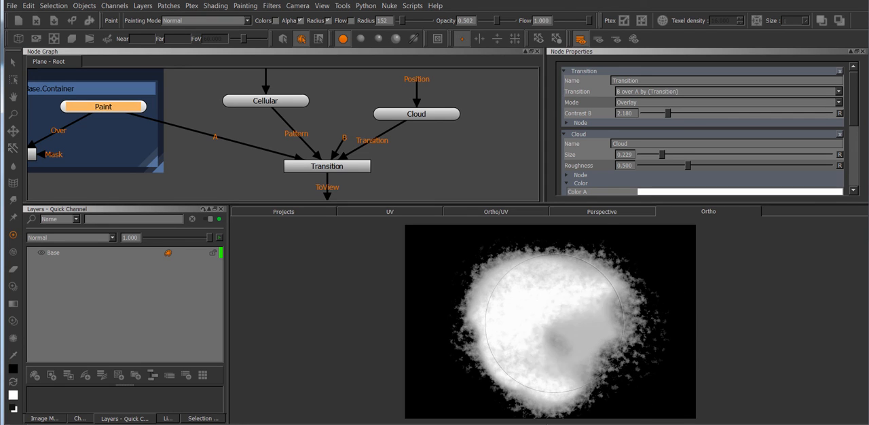
# Set Transition Mode to Normal and the type to 'B over A by (Transition*Pattern)'
pyautogui.click(727, 102)
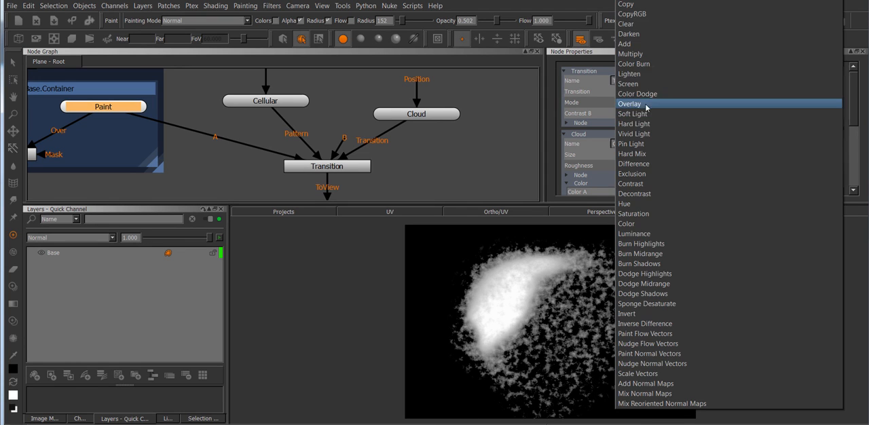
pyautogui.click(626, 102)
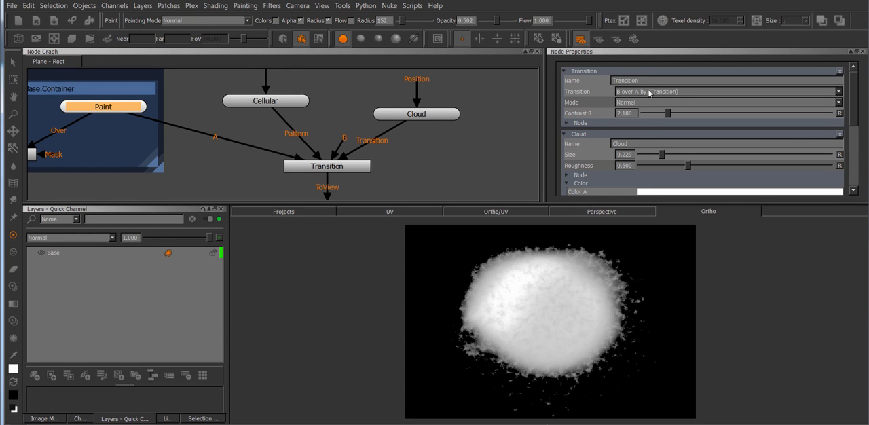
pyautogui.click(726, 91)
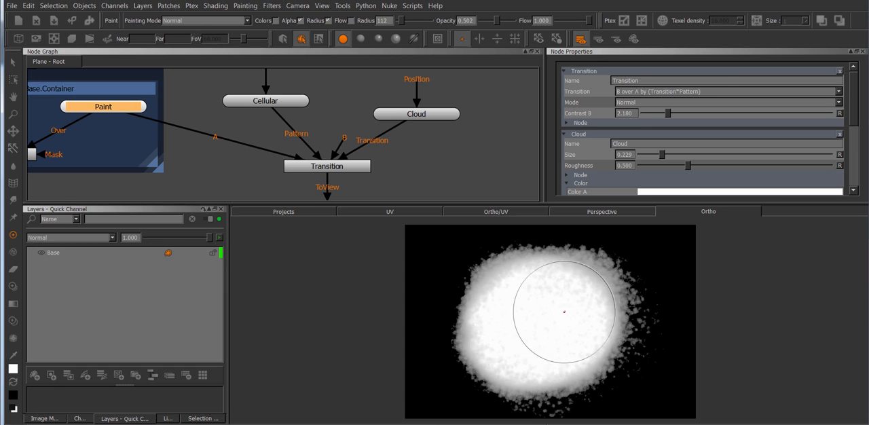
# Brush black across the mask's right side, then select the Cloud node
pyautogui.moveTo(563, 311); pyautogui.dragTo(590, 285)
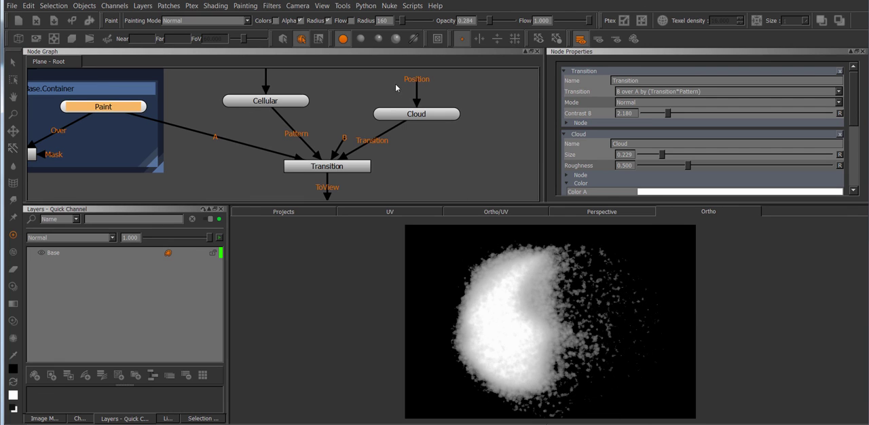
pyautogui.click(415, 98)
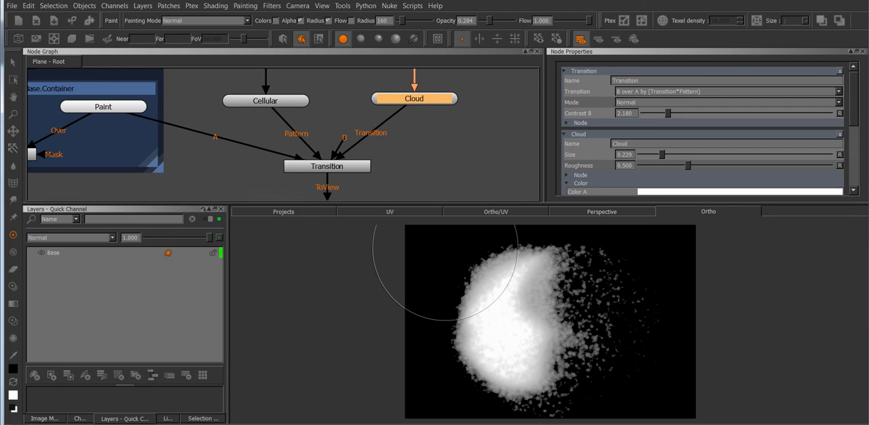